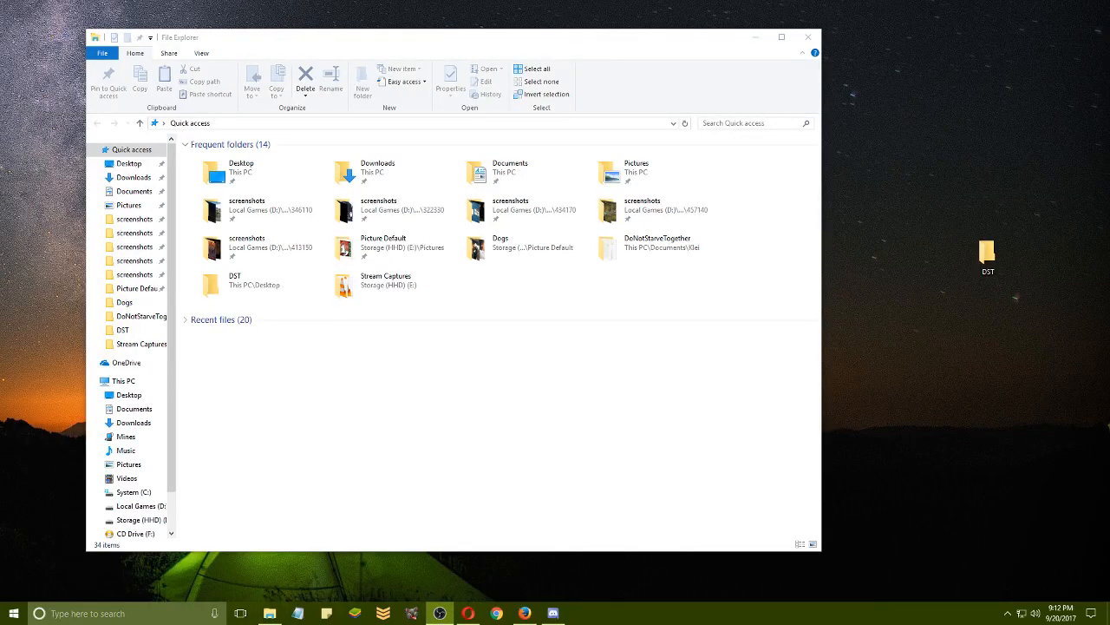
{"action": "mouse_move", "coordinate": [130, 408]}
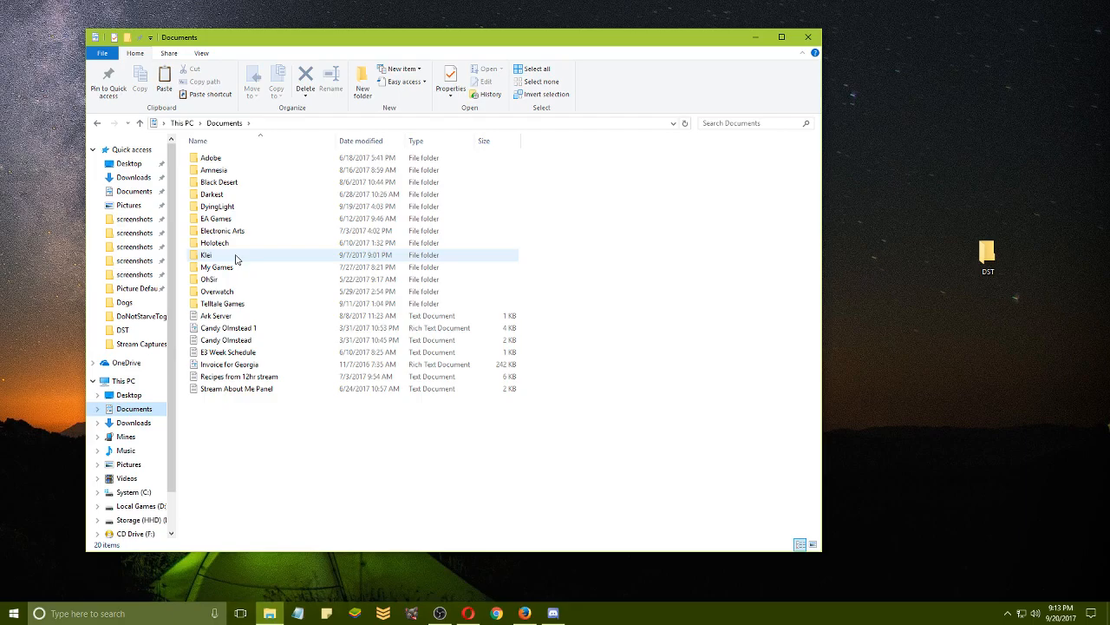
Step: Navigate Klei > DoNotStarveTogether and begin selecting client_save through Cluster_5 to copy
{"action": "double_click", "coordinate": [205, 254]}
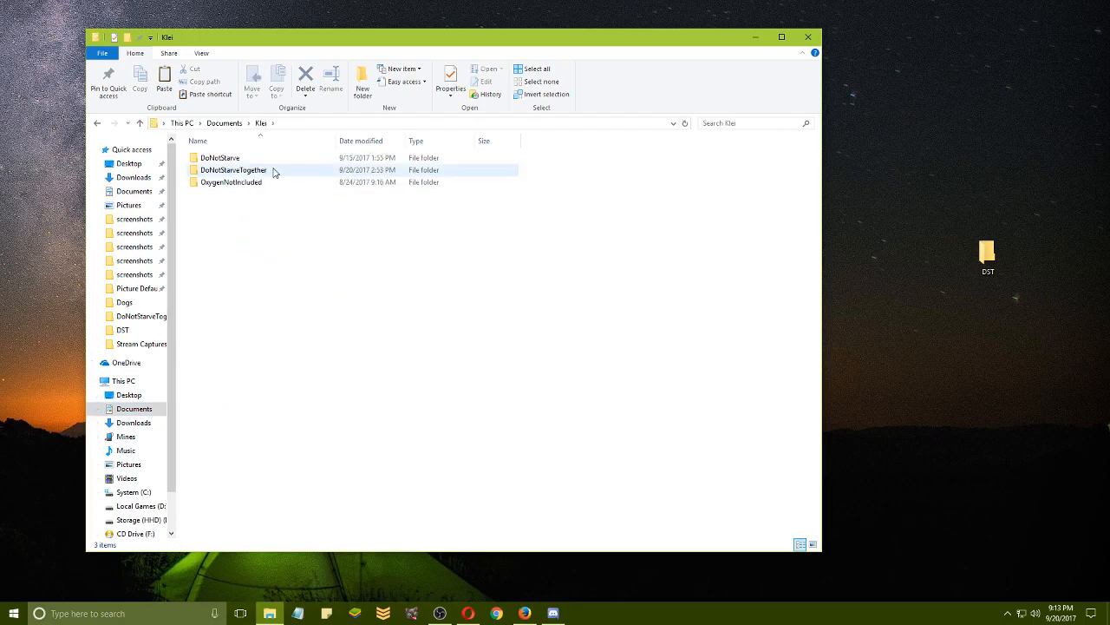
{"action": "double_click", "coordinate": [233, 170]}
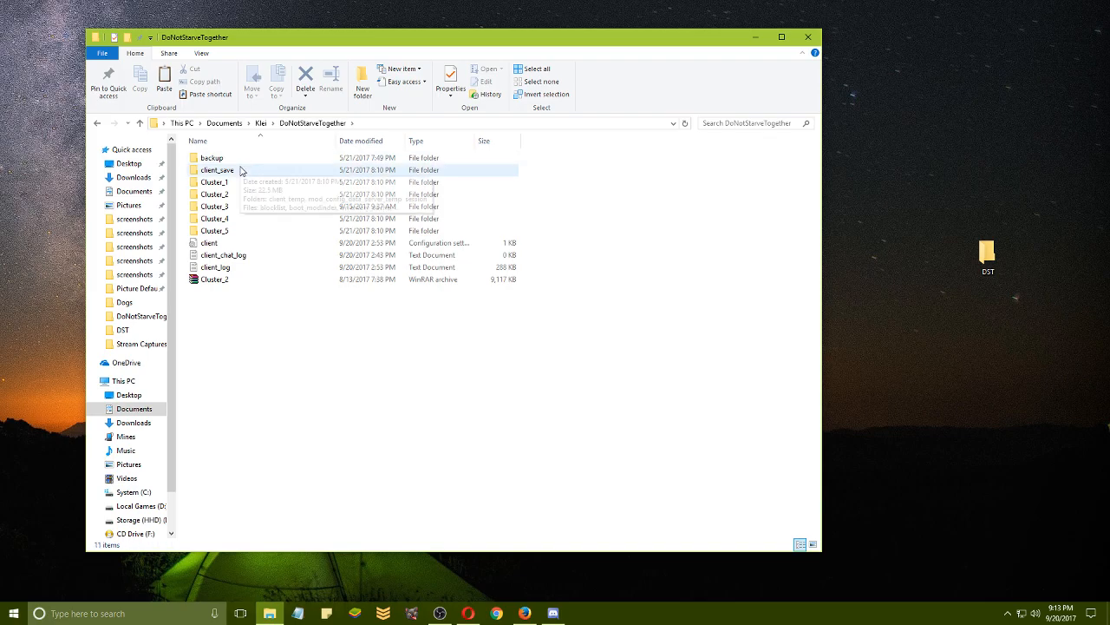
{"action": "left_click", "coordinate": [217, 170]}
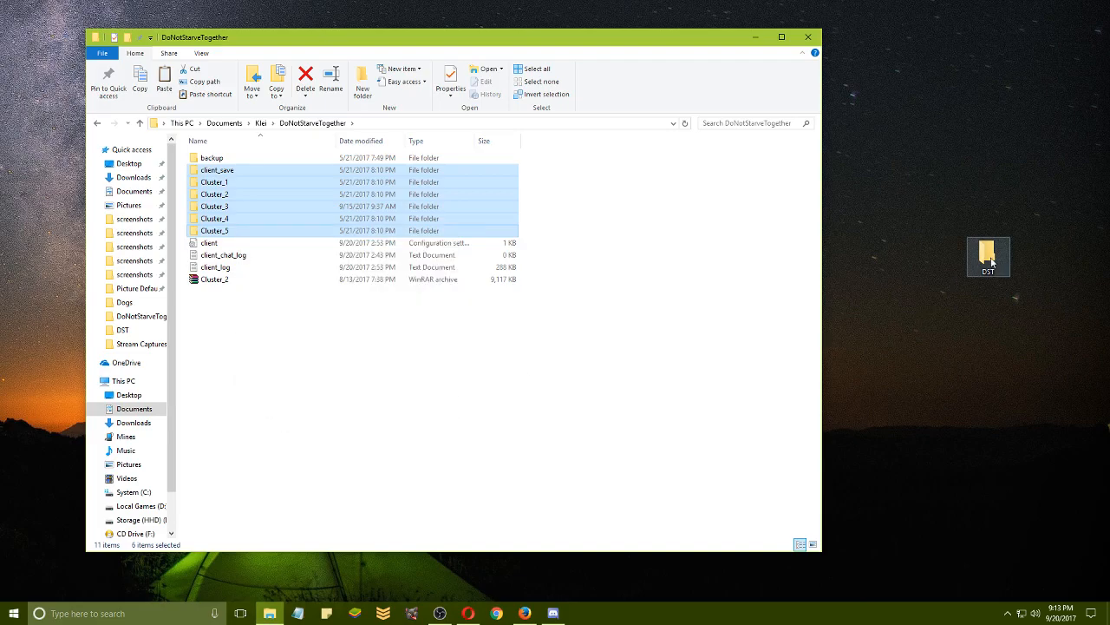
Step: Paste client_save and Cluster_1–5 into the DST backup folder on the desktop
{"action": "double_click", "coordinate": [989, 256]}
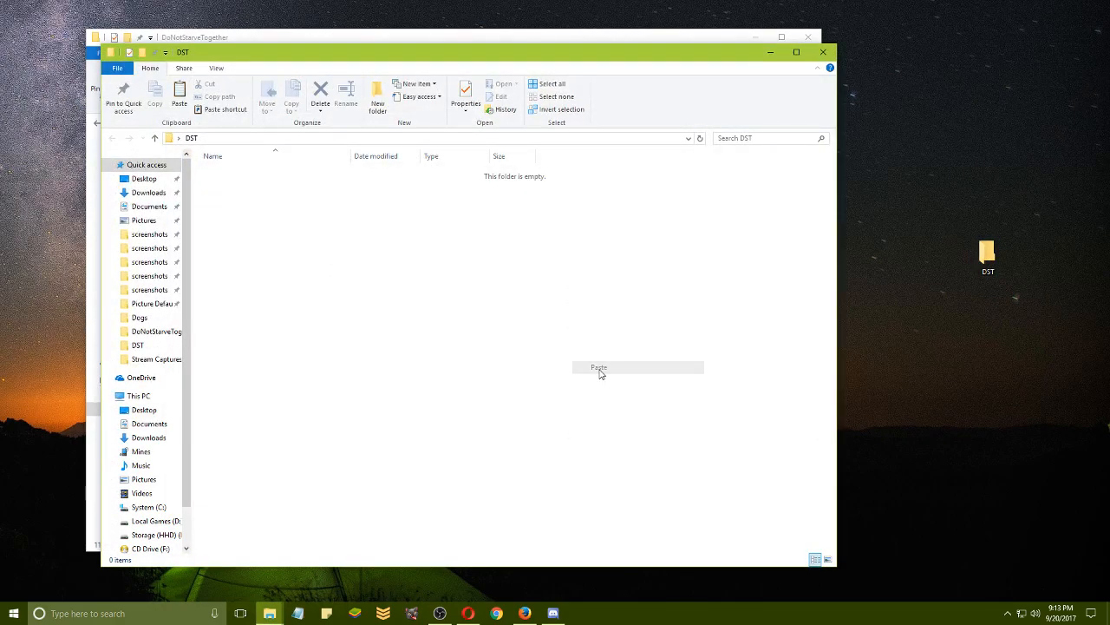
{"action": "left_click", "coordinate": [599, 368]}
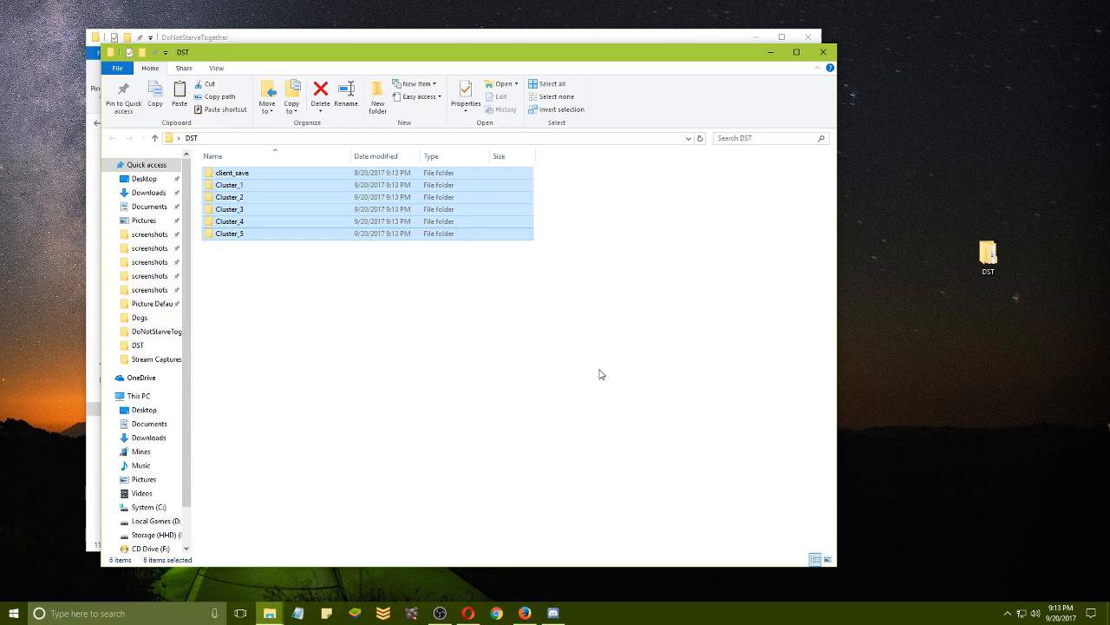
{"action": "mouse_move", "coordinate": [329, 194]}
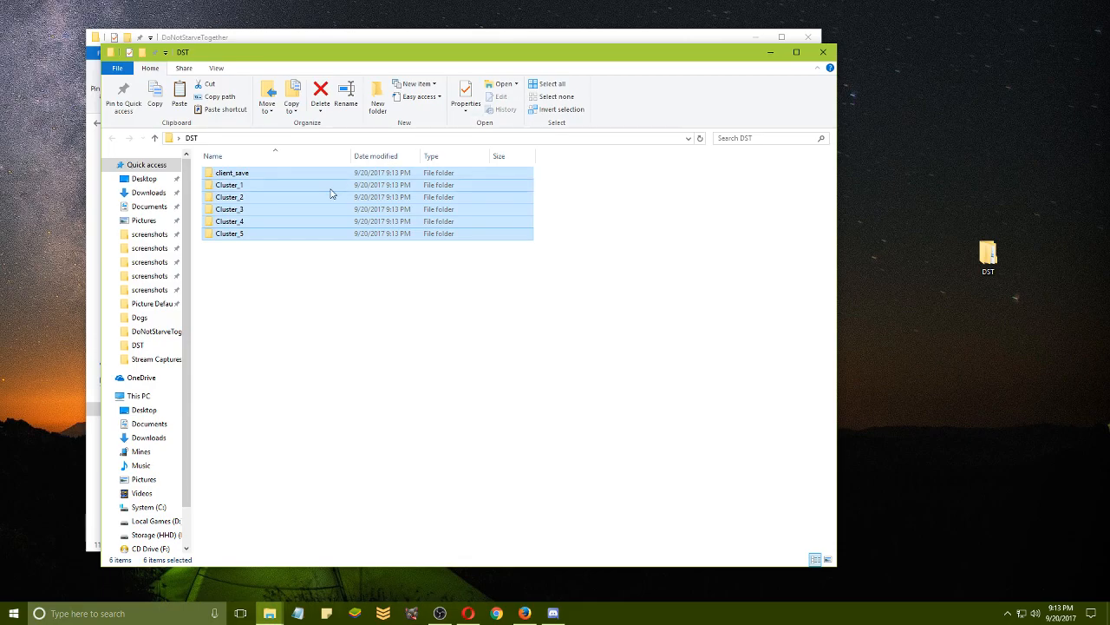